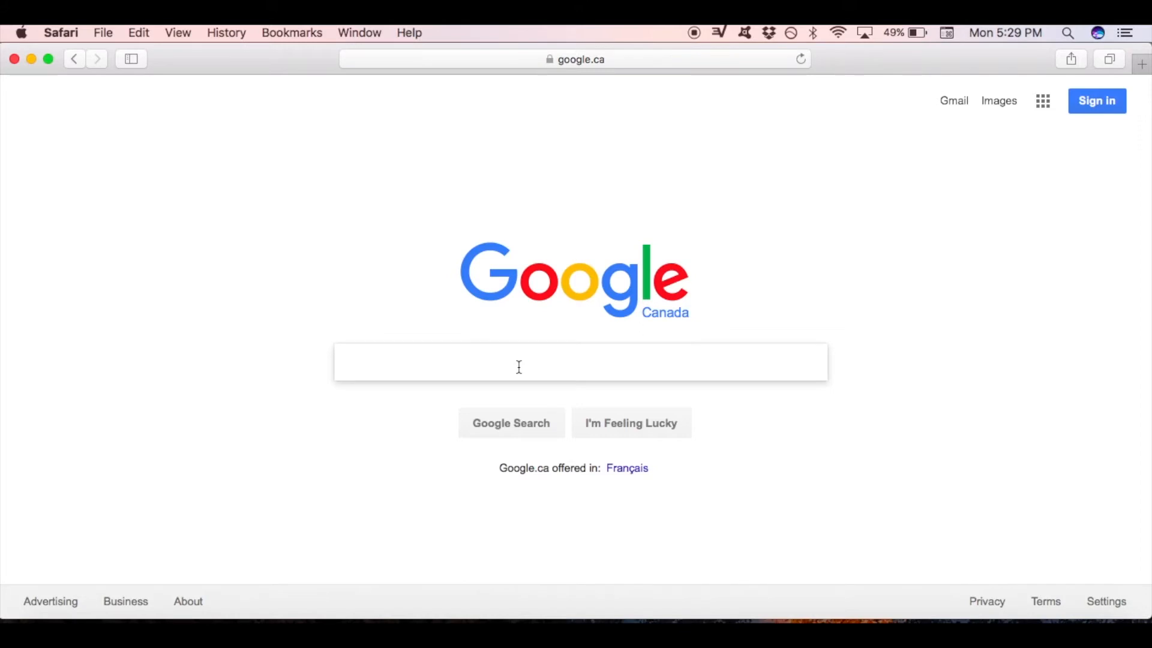
Search Google for 'my ip location' and view the IP address details box.
click(515, 361)
text(my ip location)
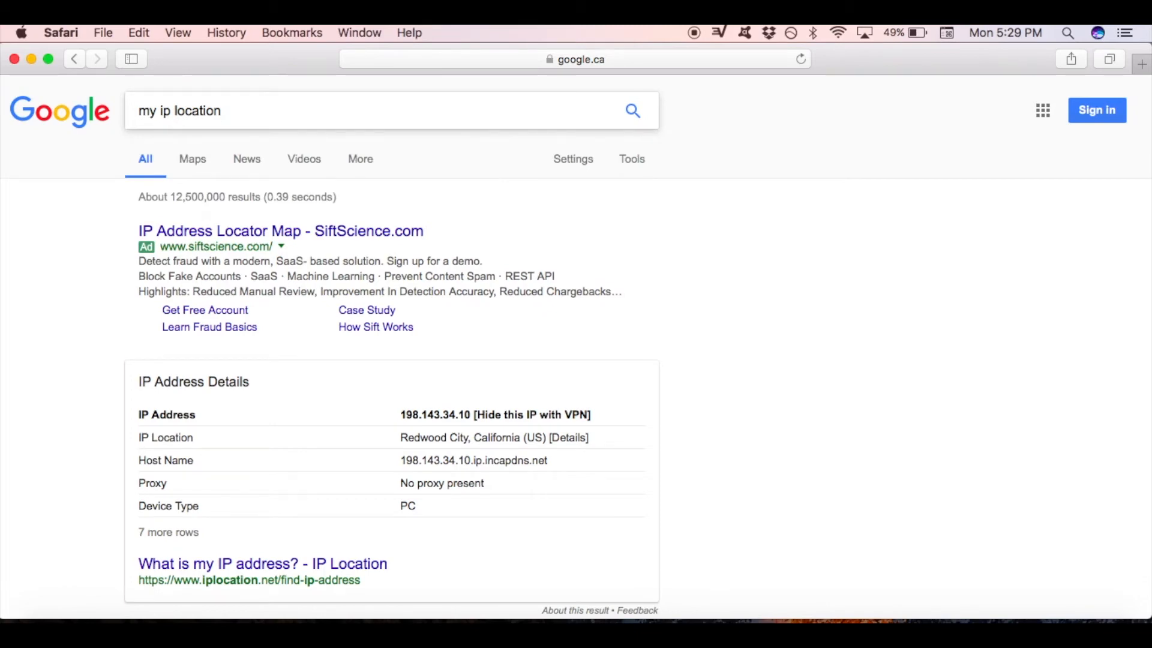
mouse_move(741, 486)
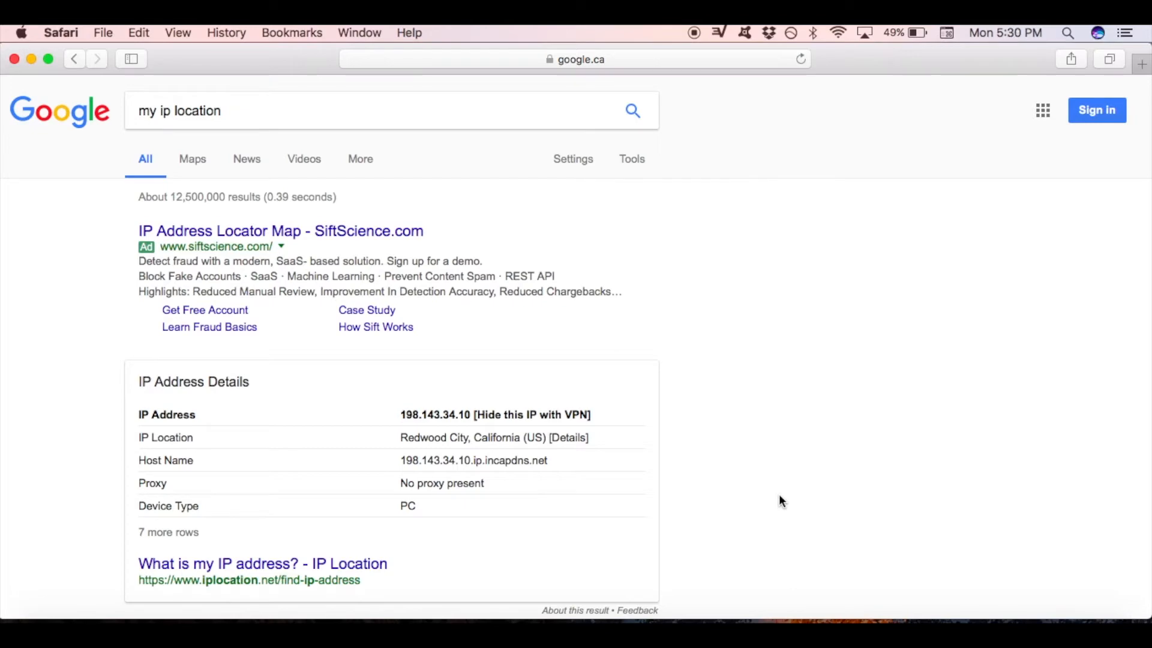
scroll(up, 3)
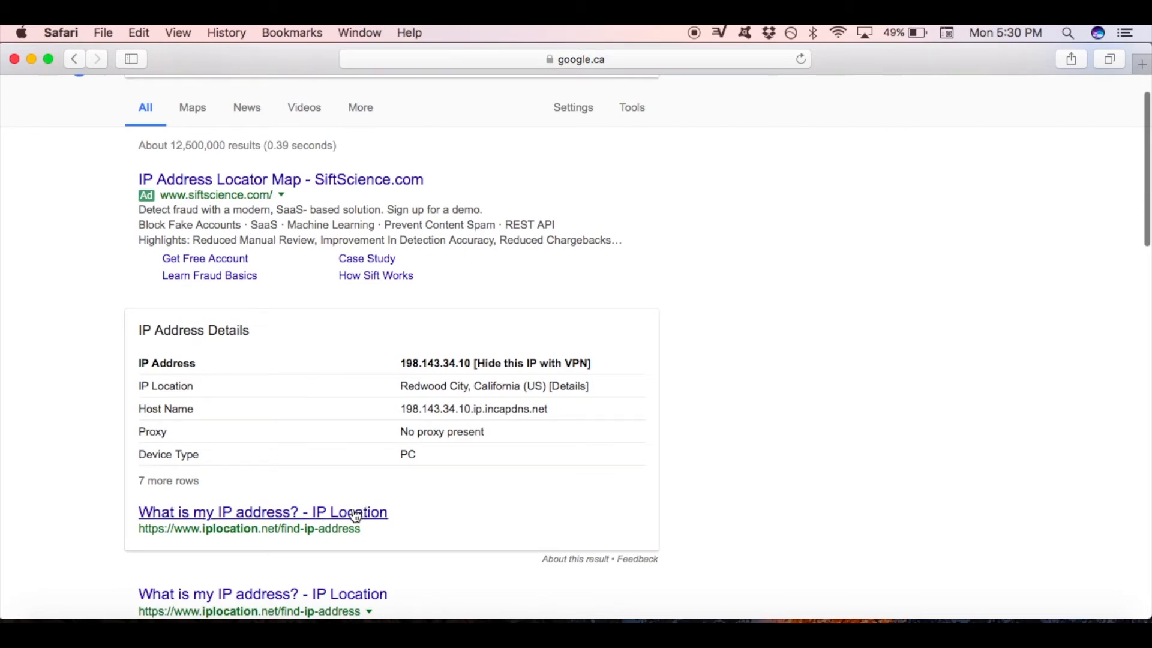
click(262, 512)
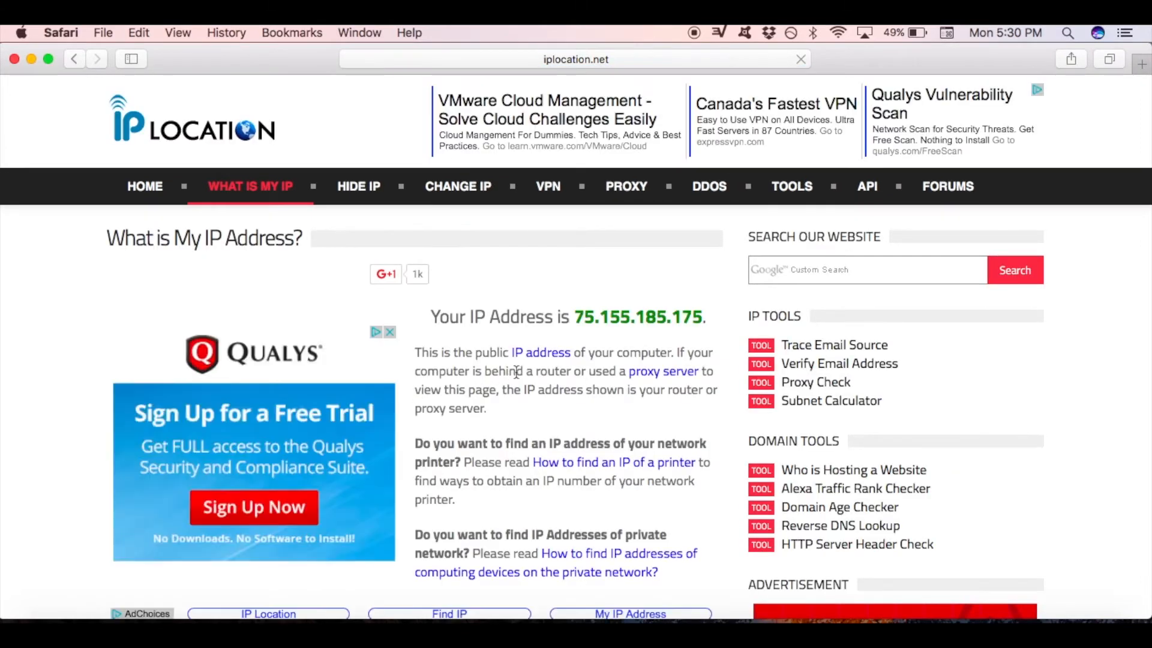
scroll(down, 3)
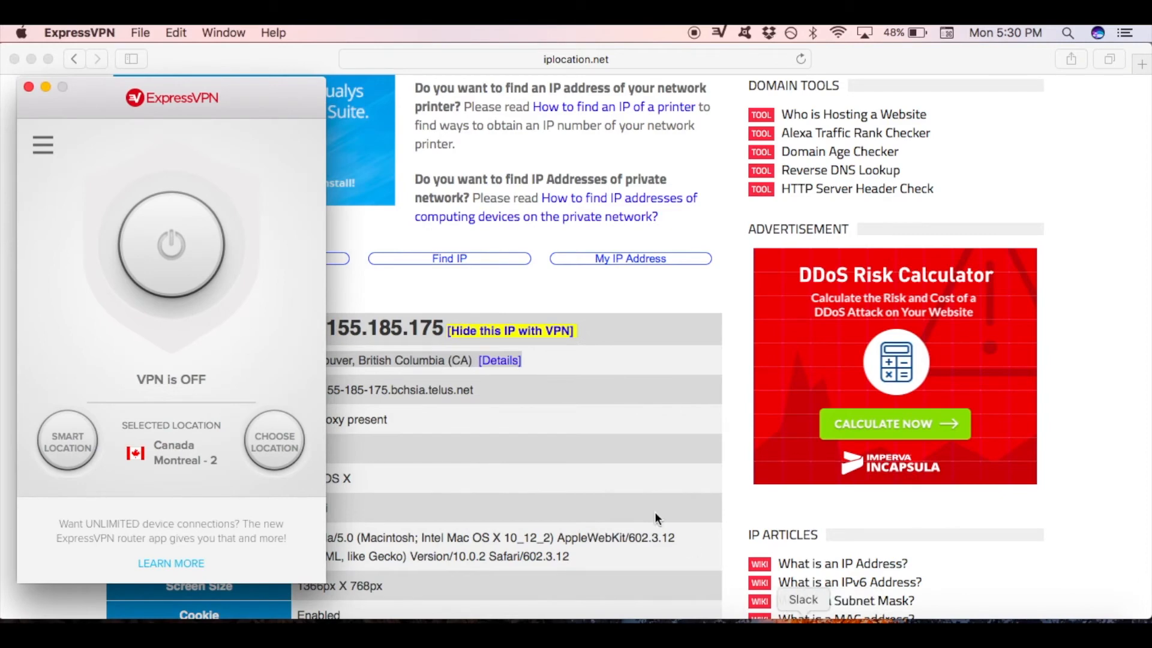
mouse_move(432, 356)
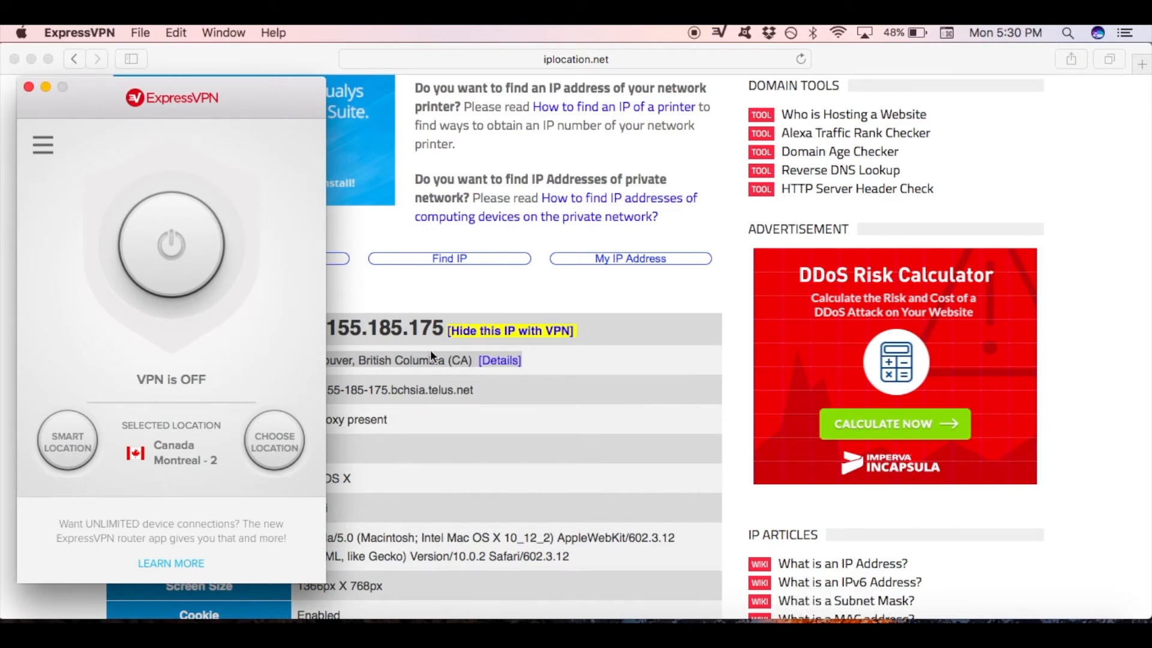
mouse_move(295, 313)
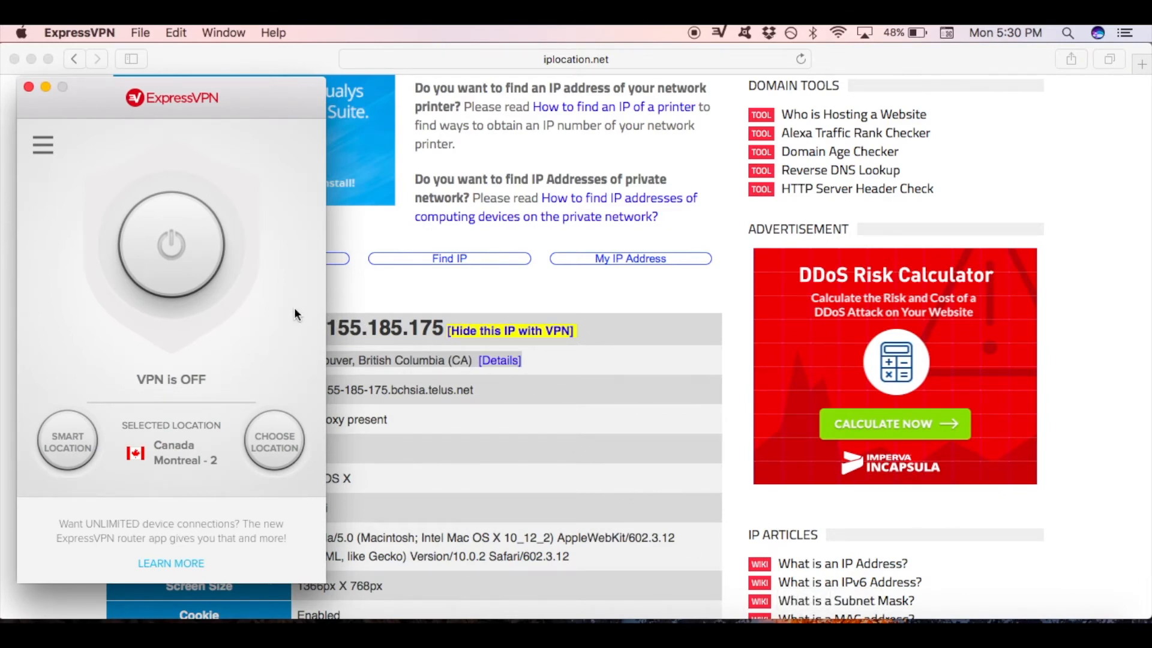
mouse_move(286, 403)
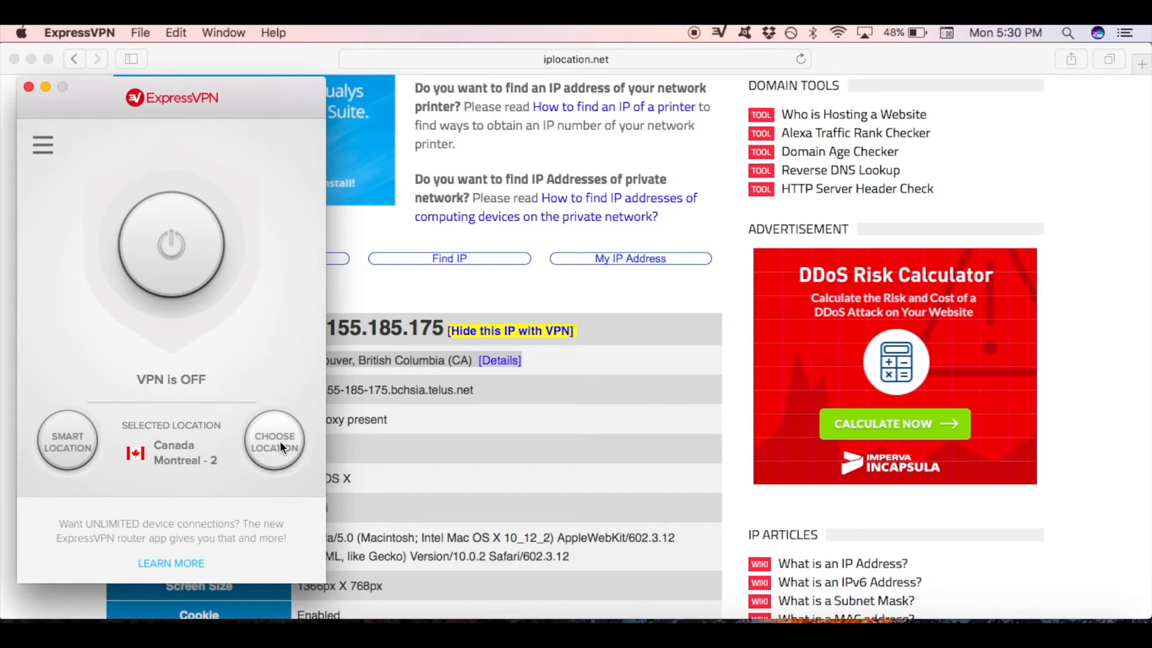
Select United Kingdom under Europe and connect the VPN to UK - London.
click(274, 440)
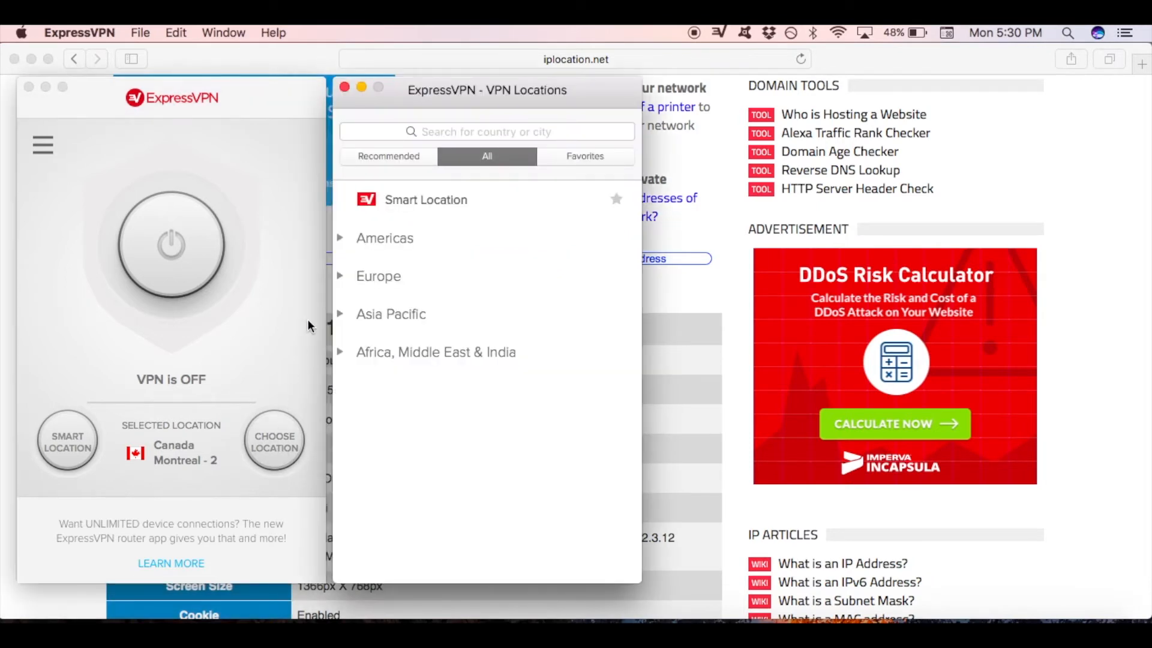
click(378, 276)
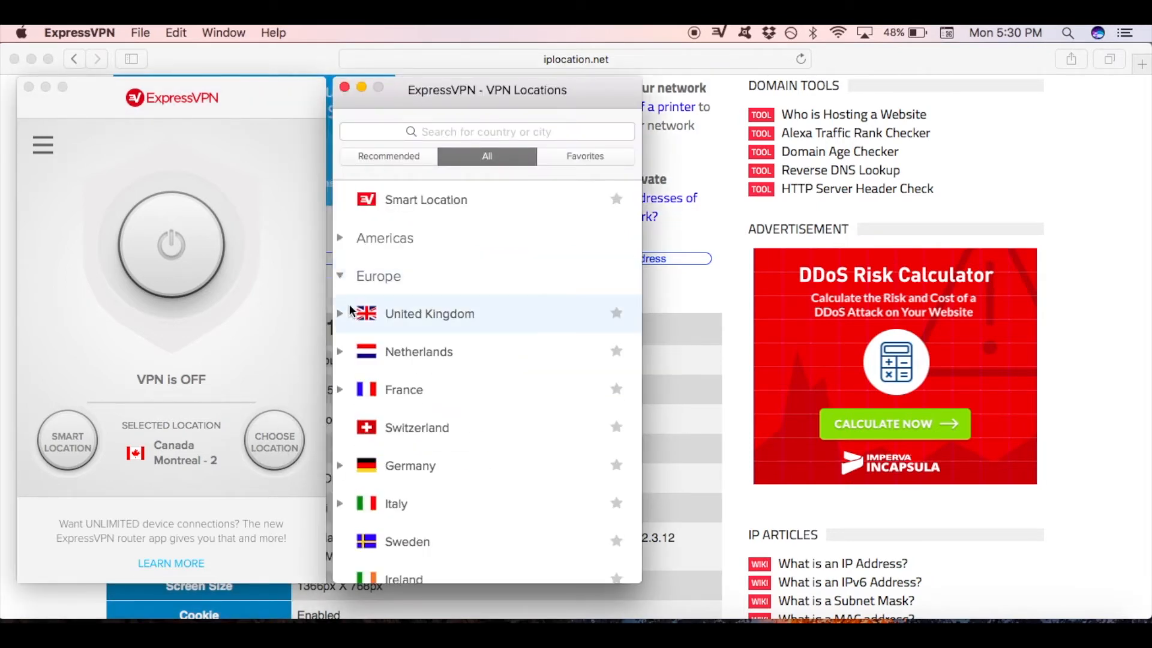
click(429, 313)
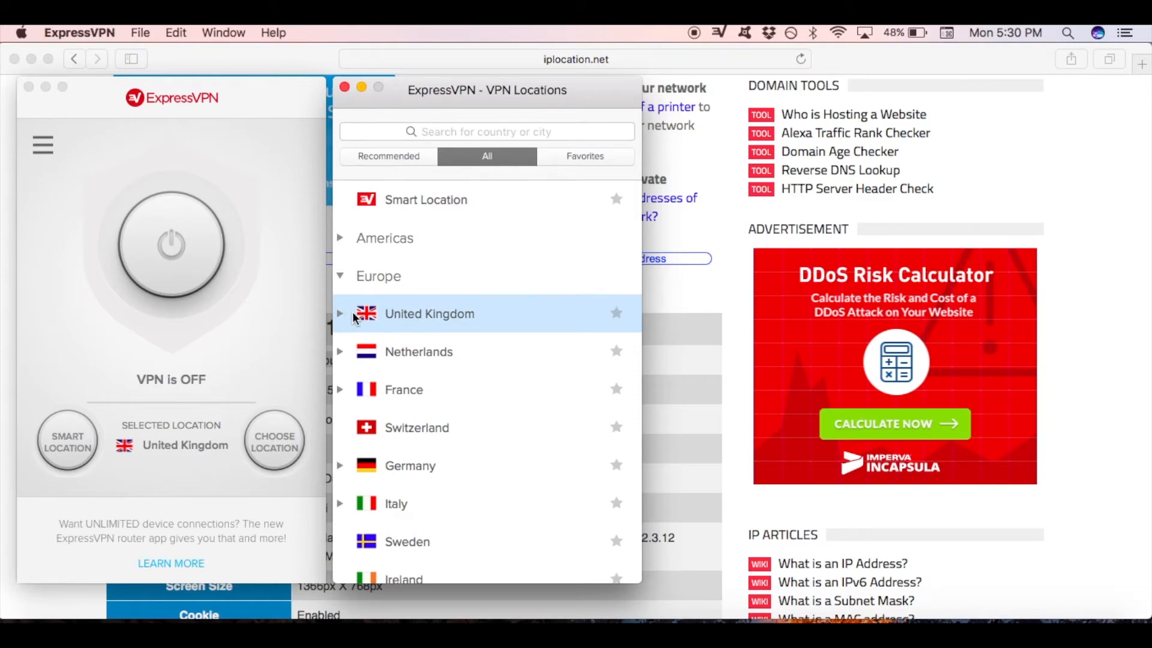
click(340, 313)
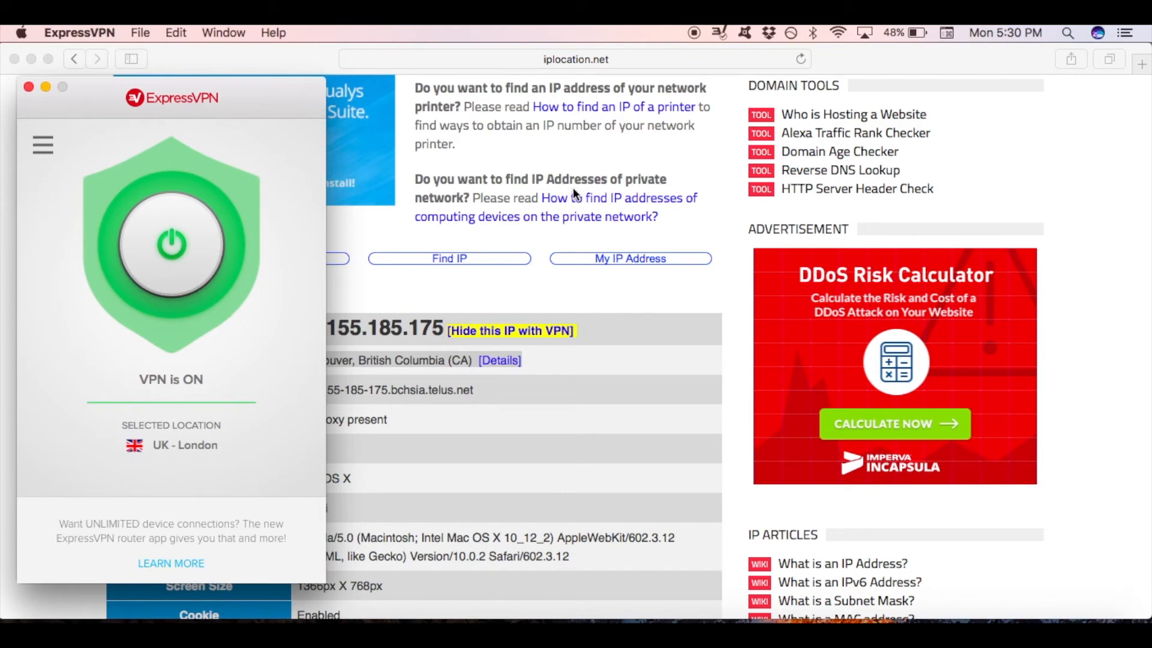
Reload iplocation.net to show the new IP 37.9.61.94 in Rugby, England.
scroll(up, 3)
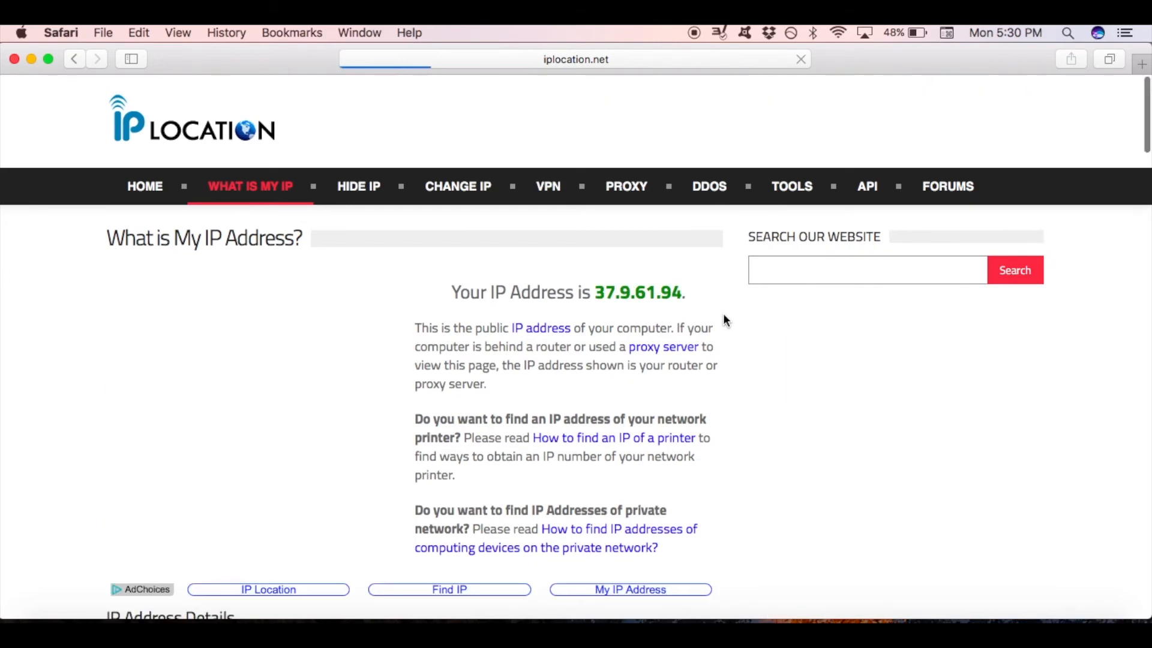
scroll(down, 3)
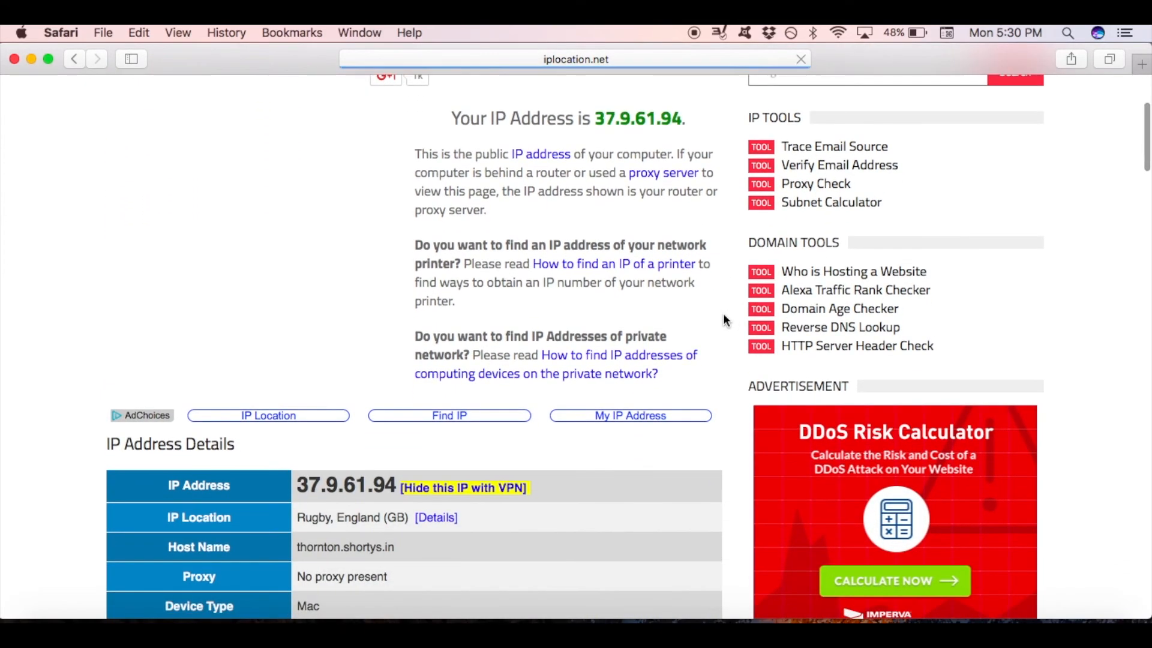
scroll(down, 3)
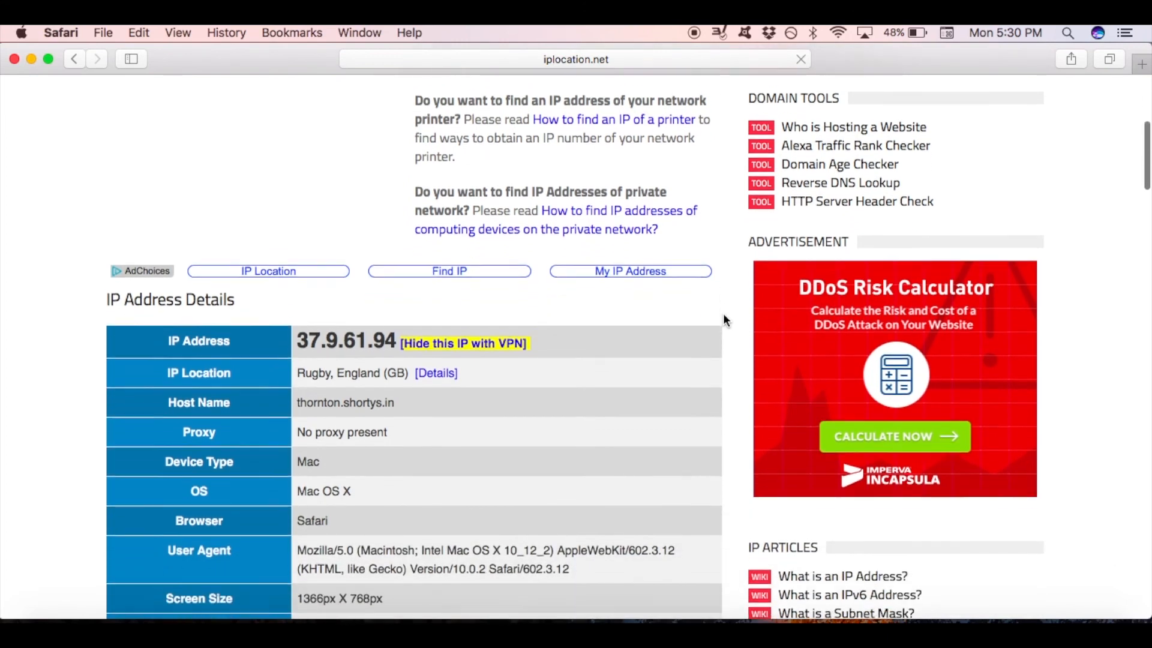
scroll(down, 3)
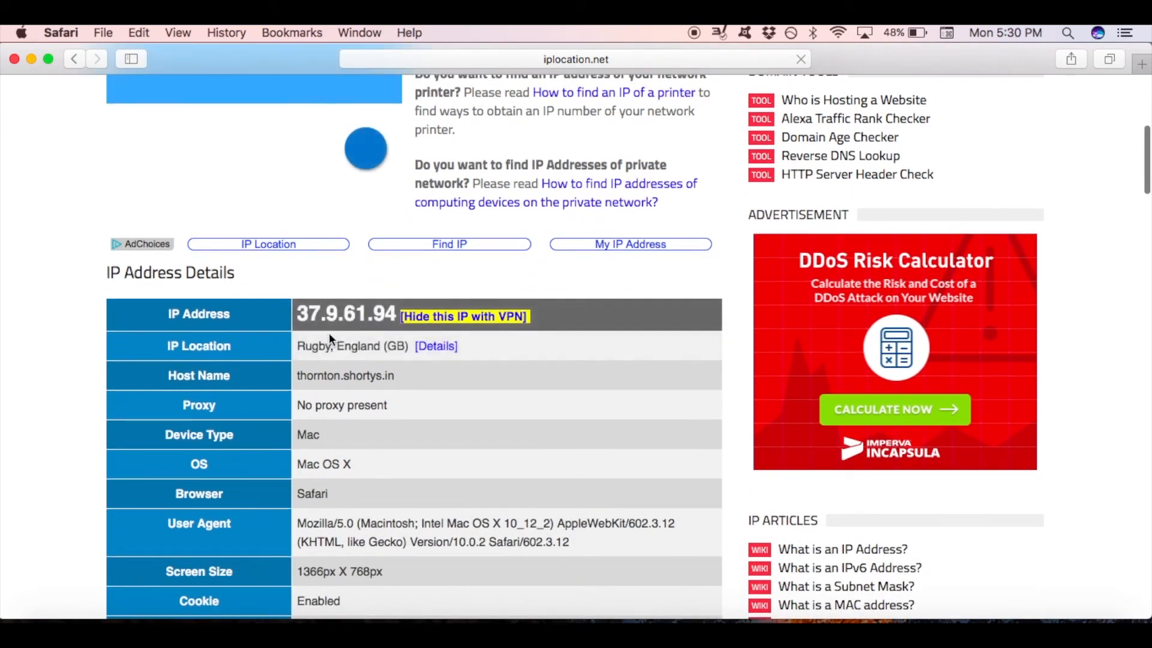
click(331, 345)
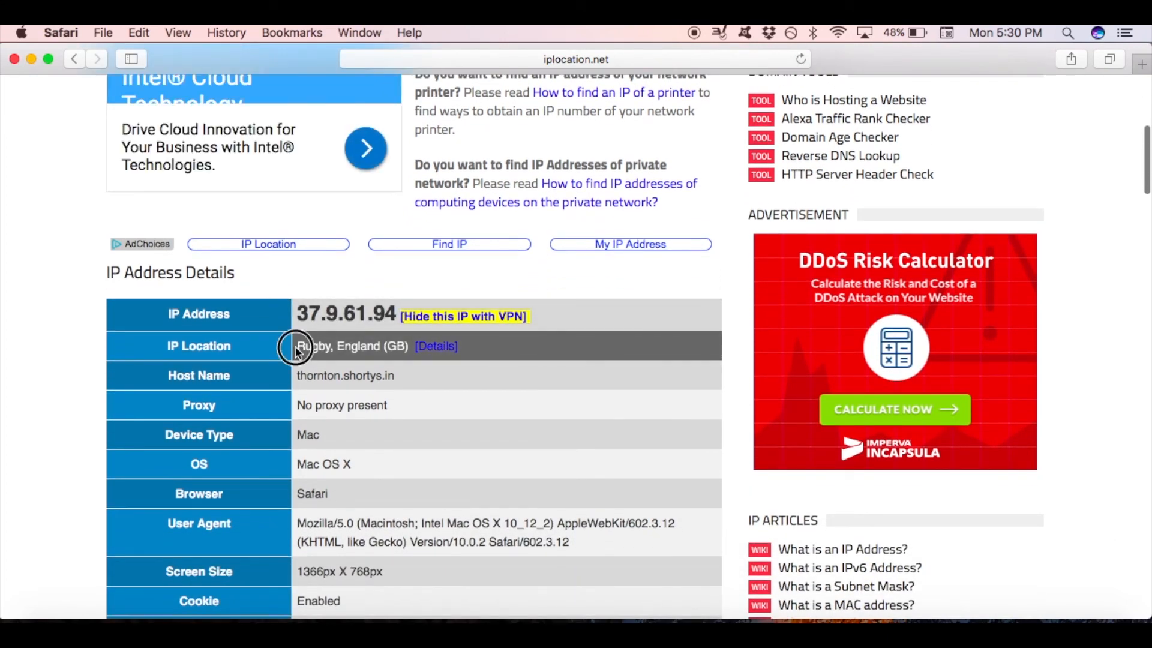